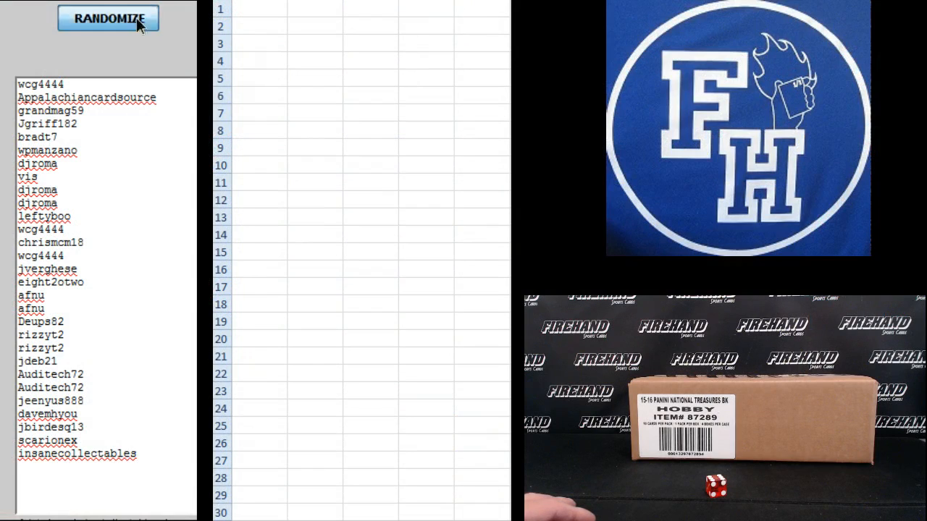
# Reshuffle the username list five times with Randomize to get its final order
pyautogui.click(107, 17)
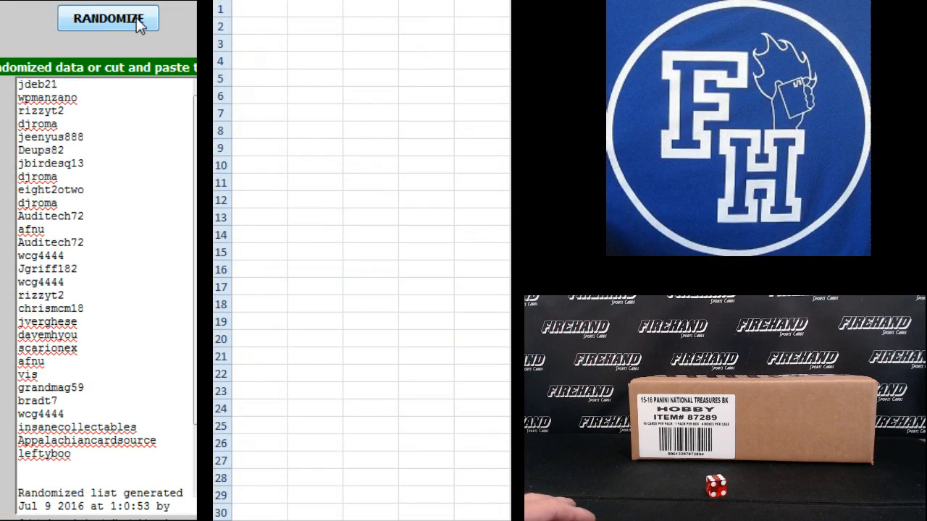
pyautogui.click(107, 18)
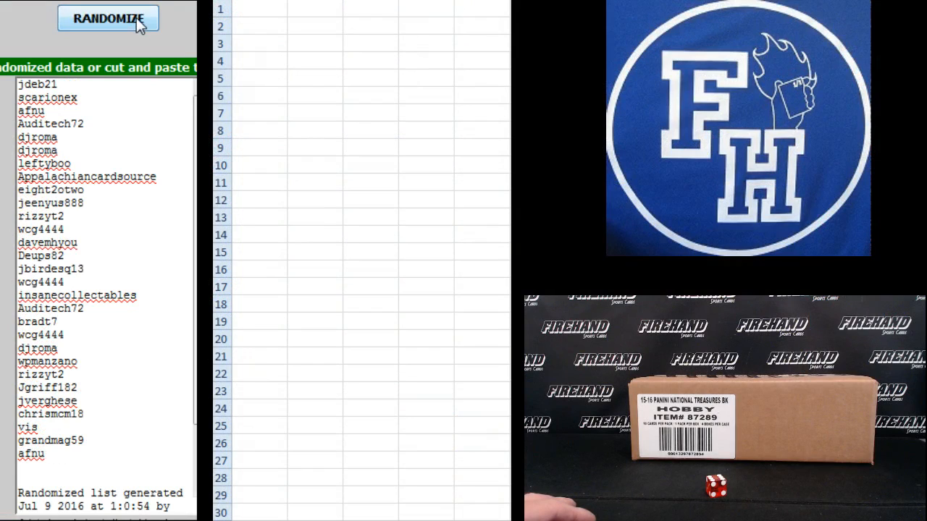
pyautogui.click(107, 17)
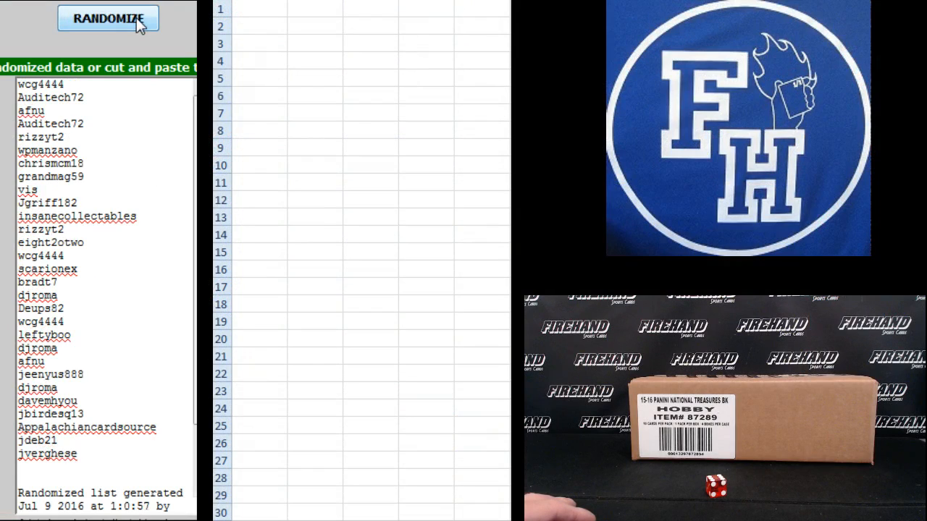
pyautogui.click(107, 17)
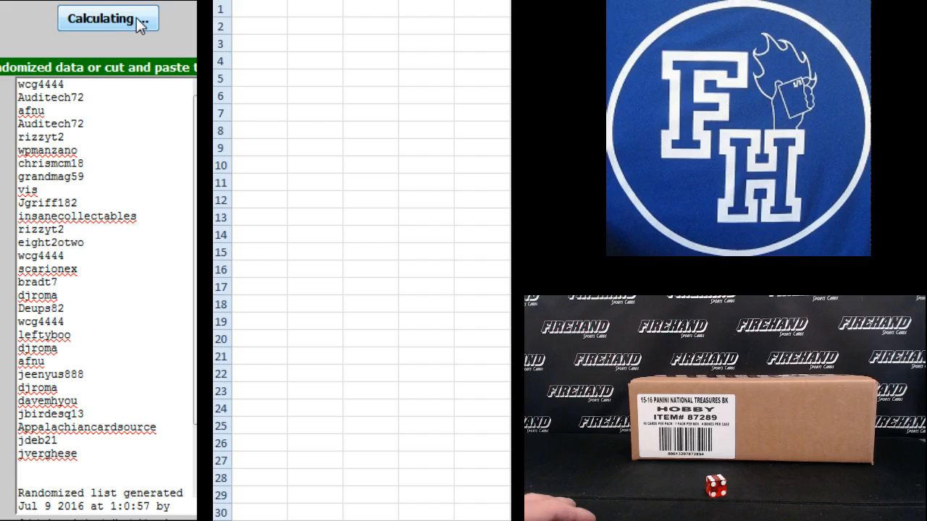
pyautogui.click(107, 17)
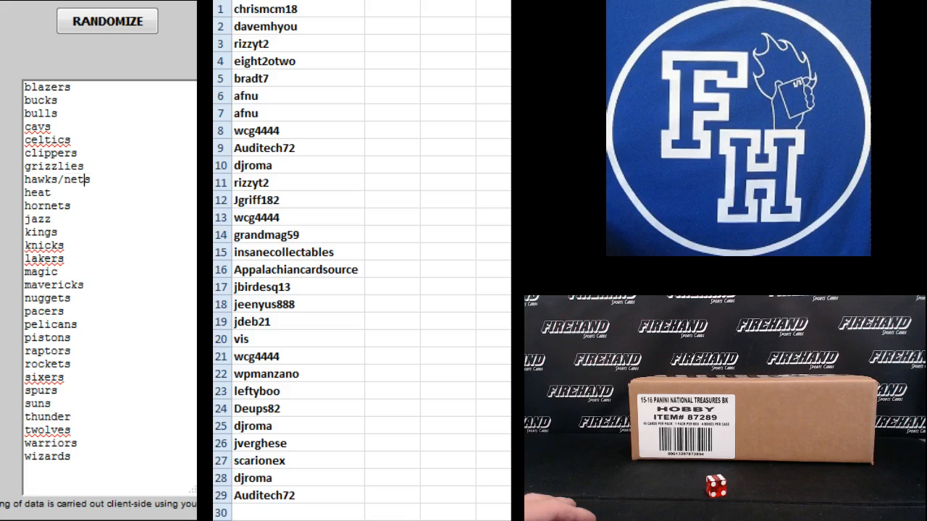
# Reshuffle the NBA team list repeatedly with Randomize to get its final order
pyautogui.click(107, 21)
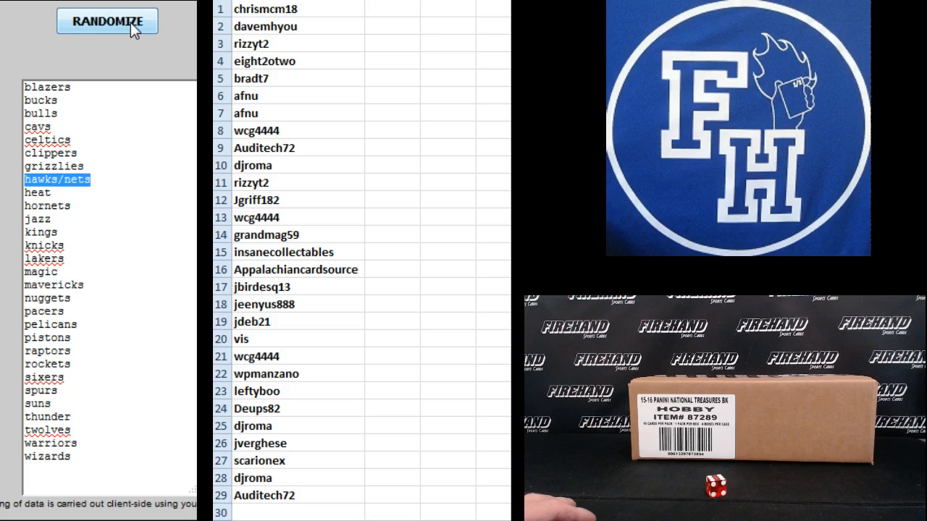
pyautogui.click(108, 21)
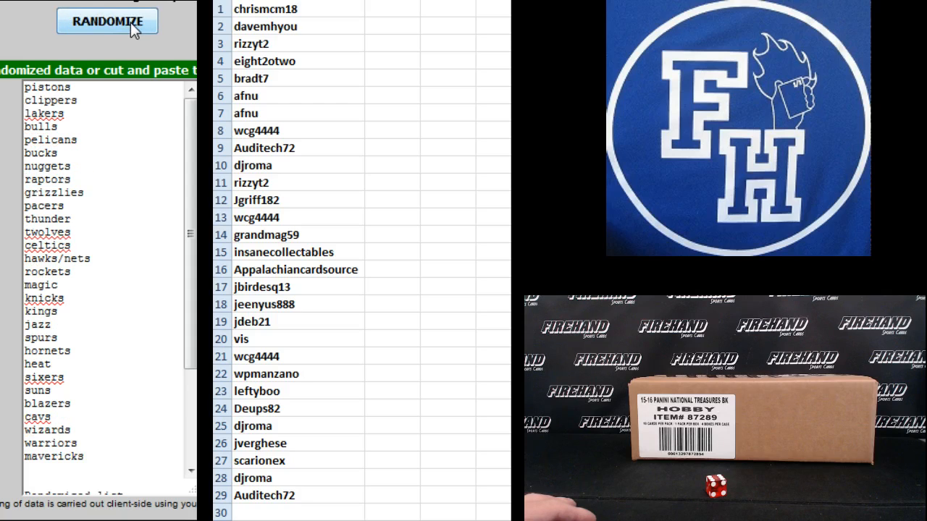
pyautogui.click(107, 22)
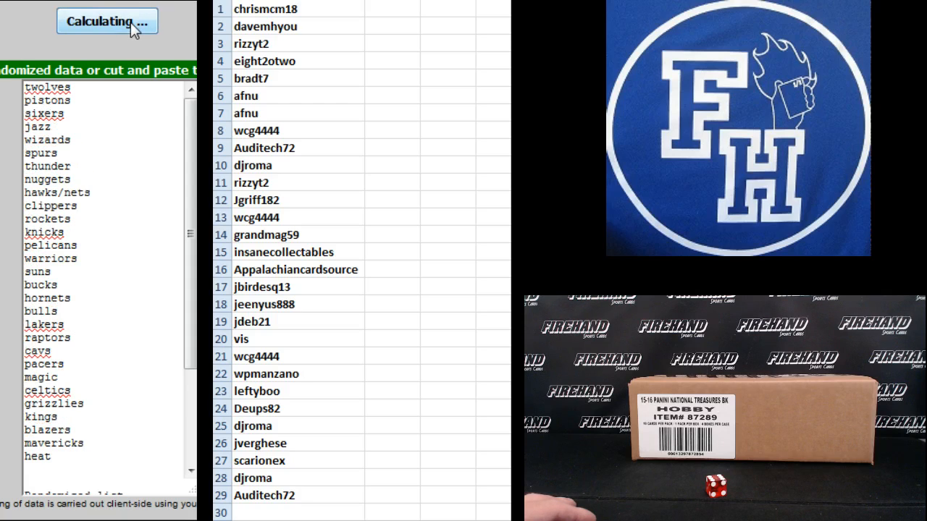
pyautogui.click(107, 22)
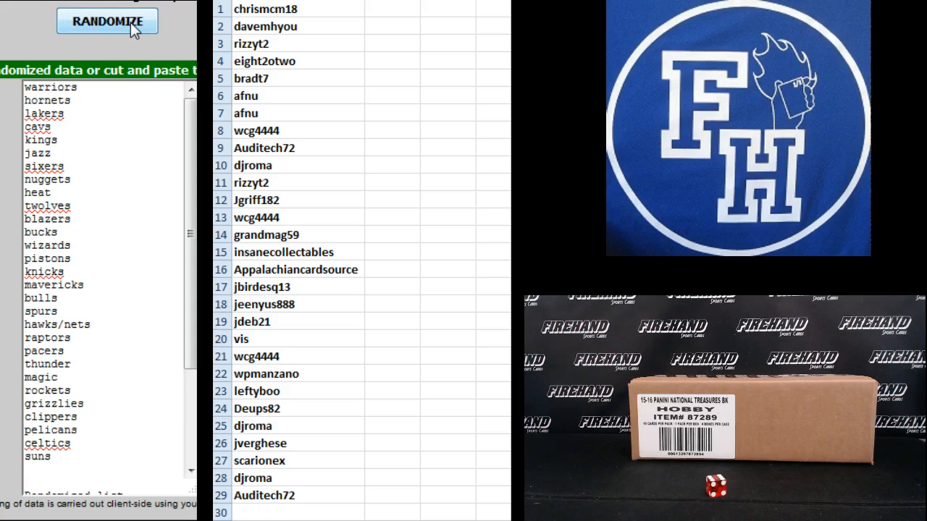
pyautogui.click(107, 22)
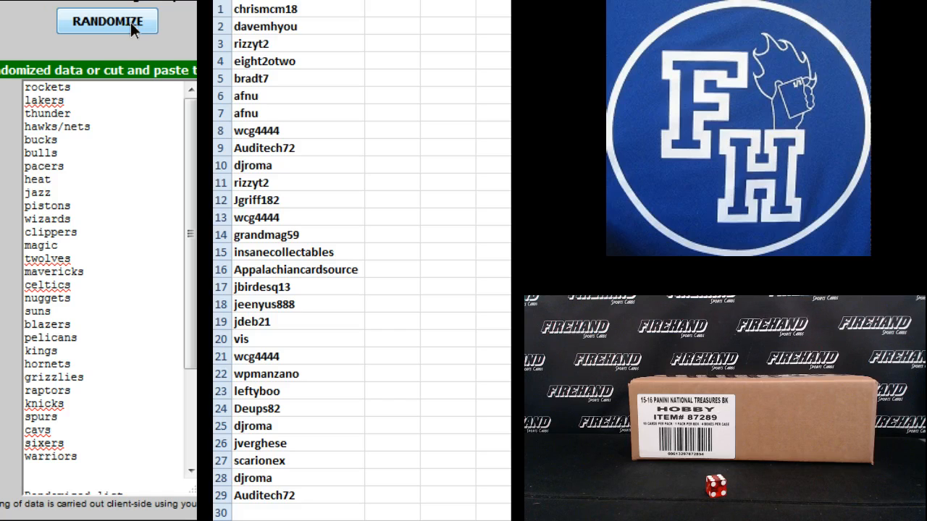
pyautogui.click(107, 22)
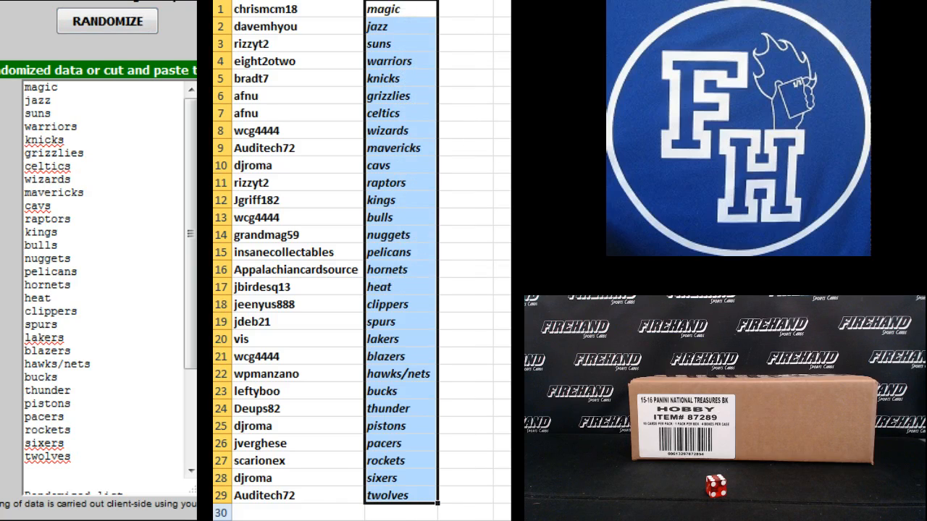
# Review the pasted team pairings row by row from row 4 down to row 11
pyautogui.click(400, 9)
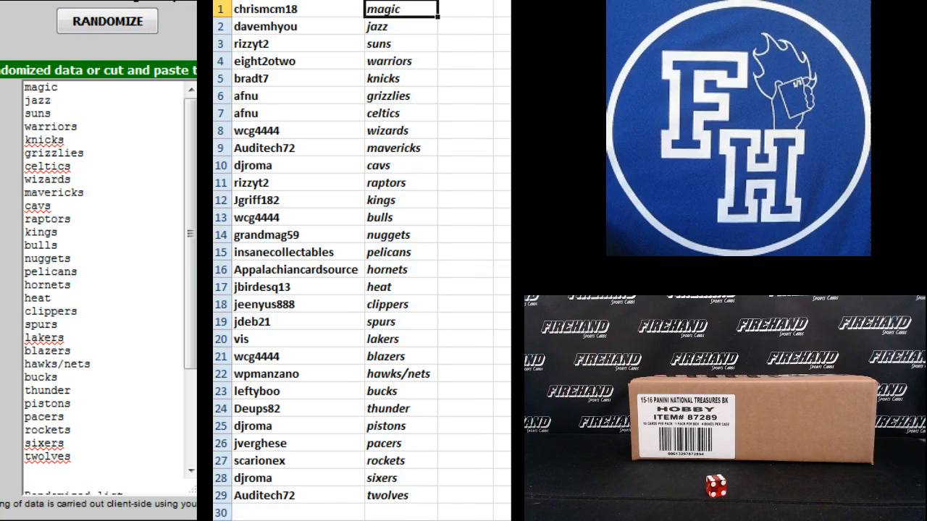
pyautogui.click(400, 43)
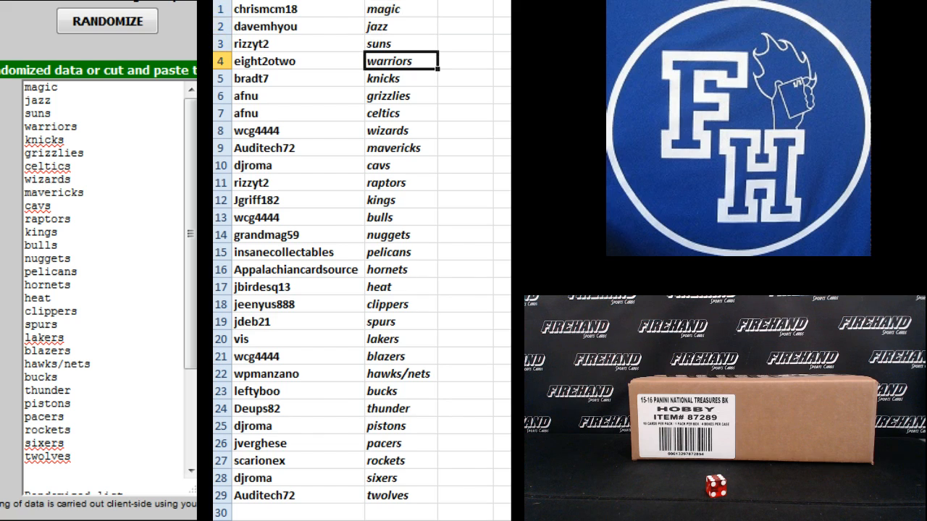
pyautogui.click(399, 78)
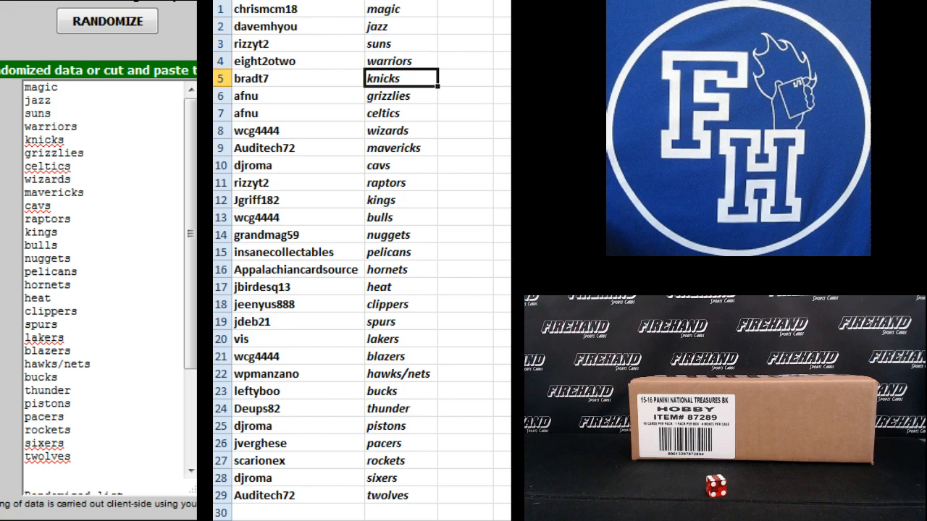
pyautogui.click(399, 96)
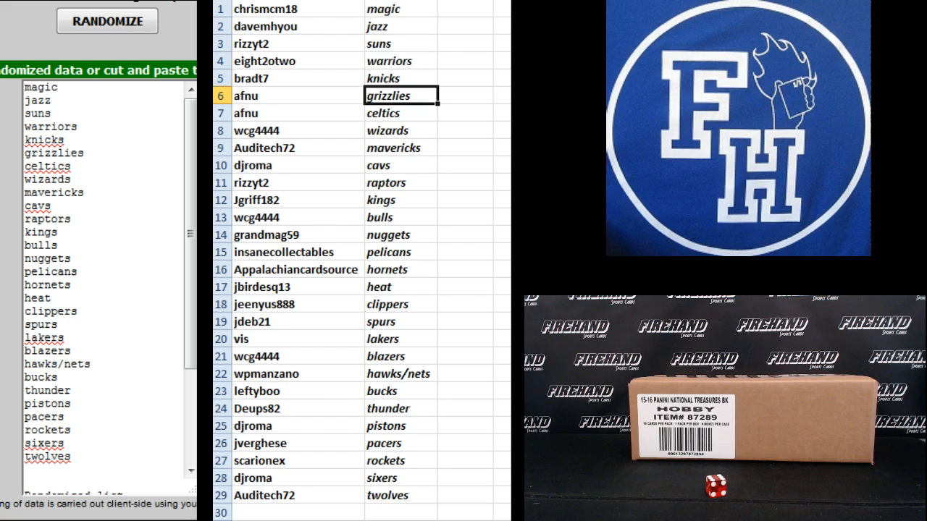
pyautogui.click(399, 113)
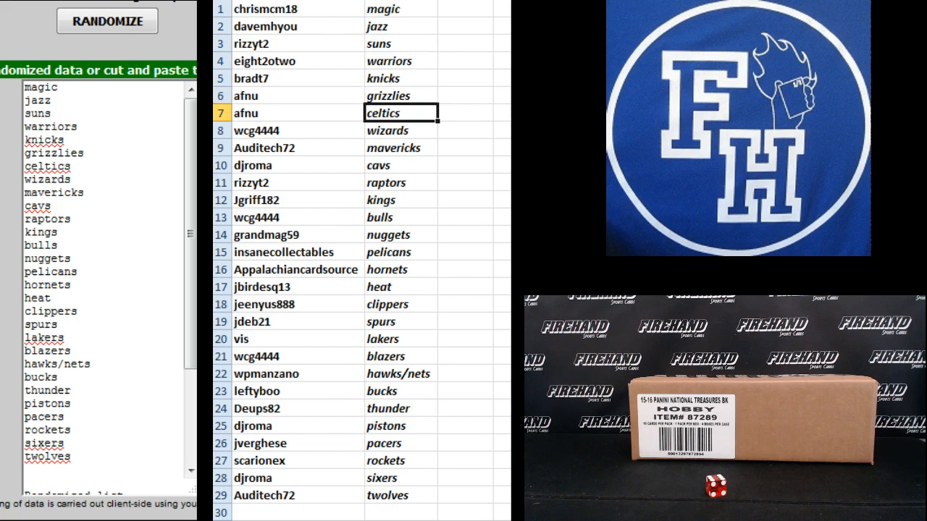
pyautogui.click(400, 147)
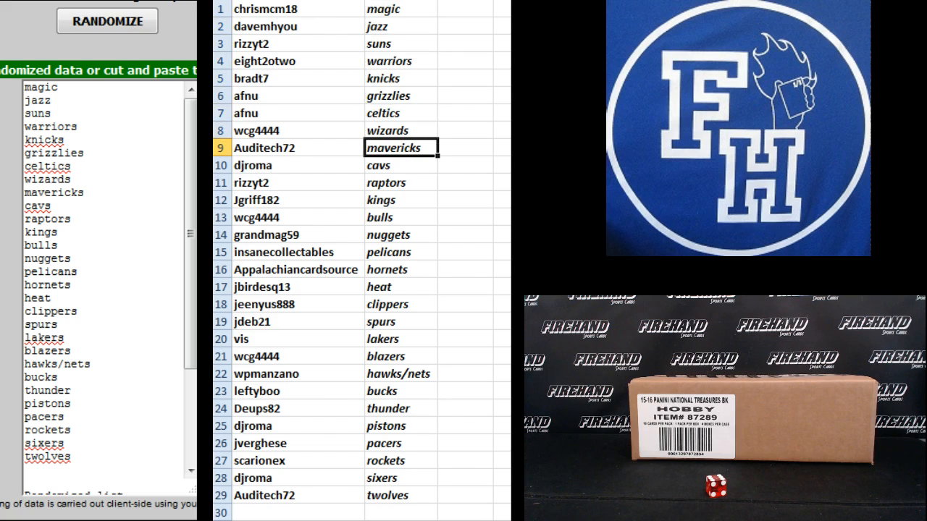
pyautogui.click(399, 183)
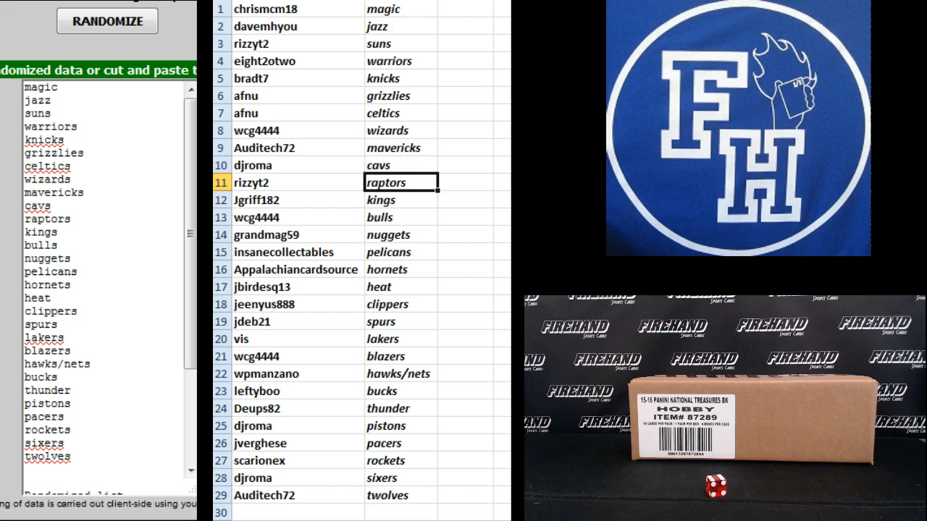
# Continue reviewing pairings through rows 12-19, ending at the row 18 username to replace
pyautogui.click(399, 200)
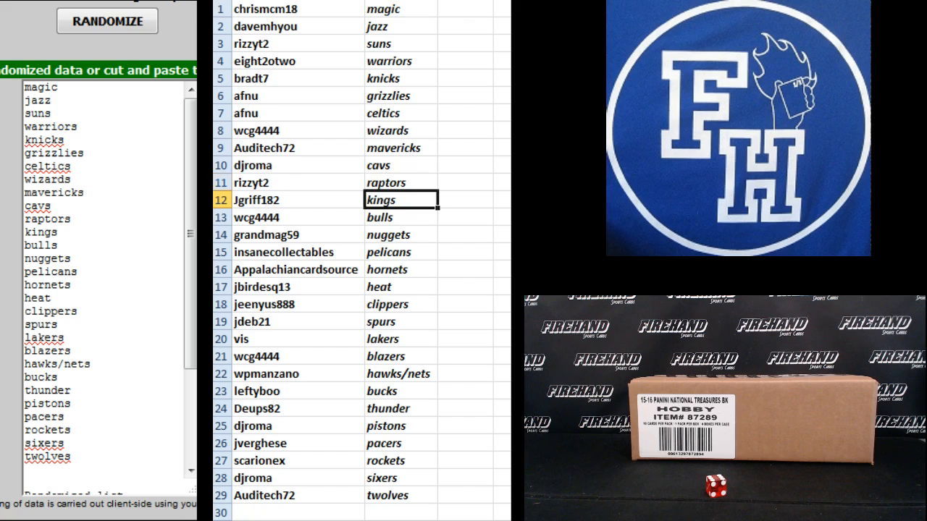
pyautogui.click(399, 218)
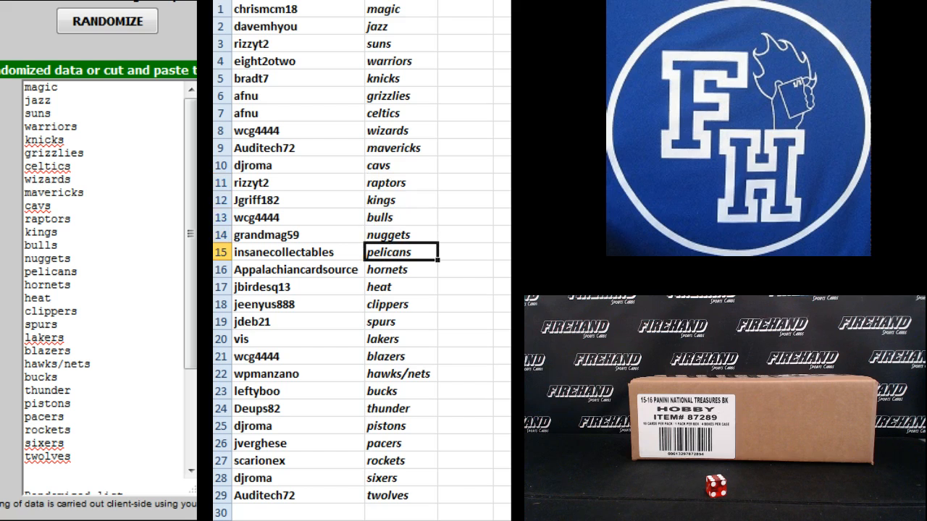
pyautogui.click(403, 270)
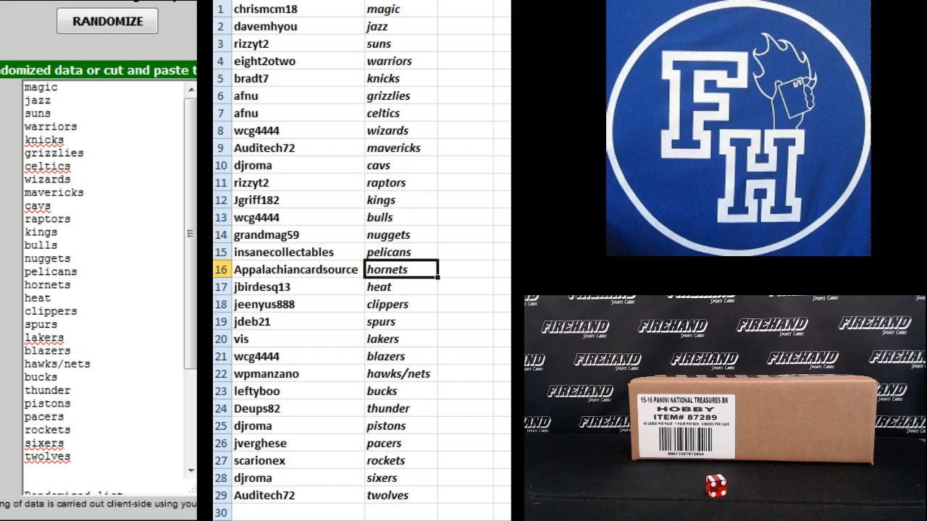
pyautogui.click(400, 286)
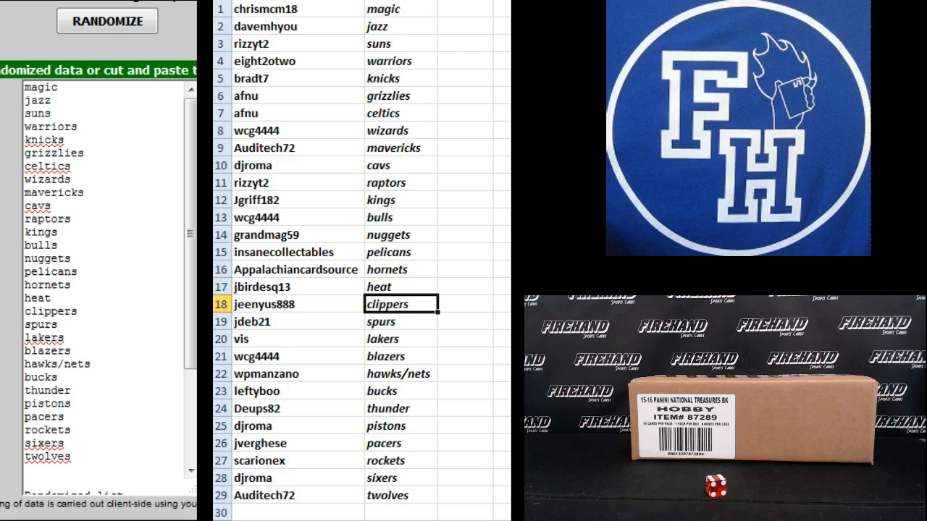
pyautogui.click(400, 321)
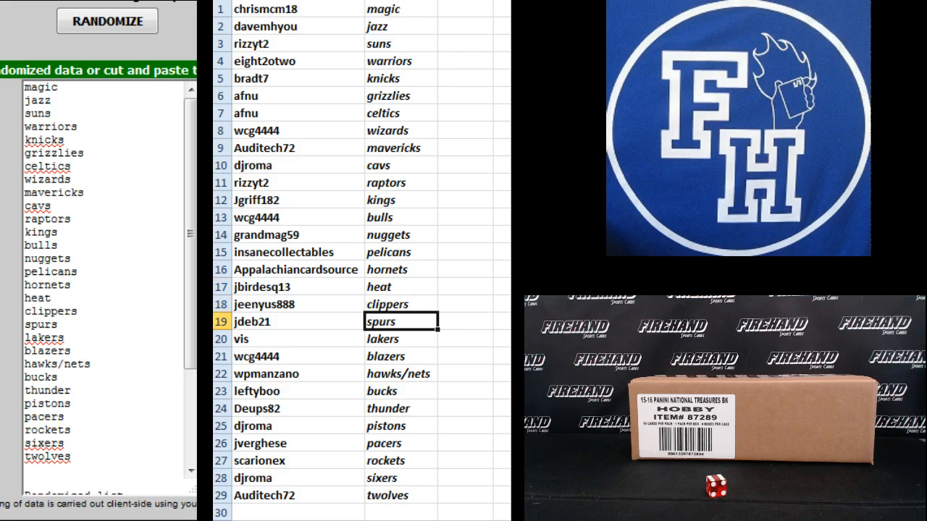
pyautogui.click(289, 304)
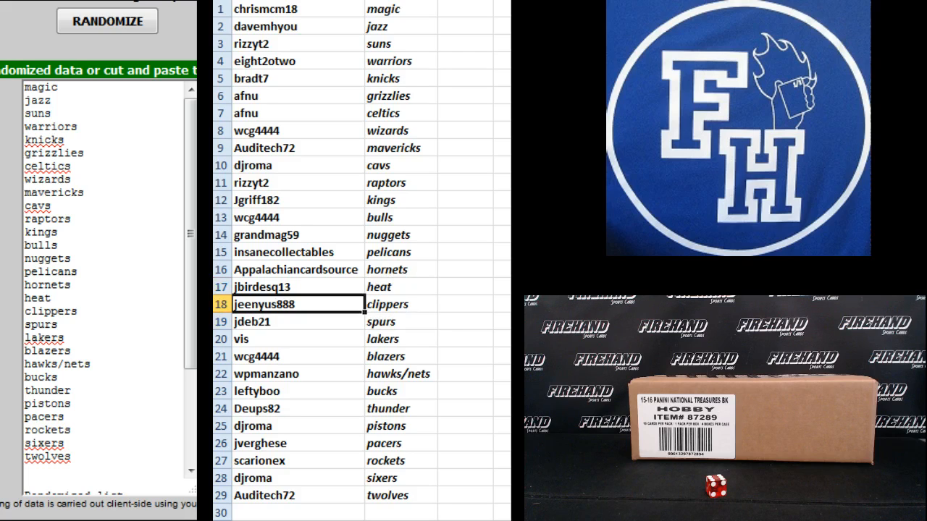
# Enter stookit as the row 18 username, then review the remaining pairings down to row 29
pyautogui.write('stookit')
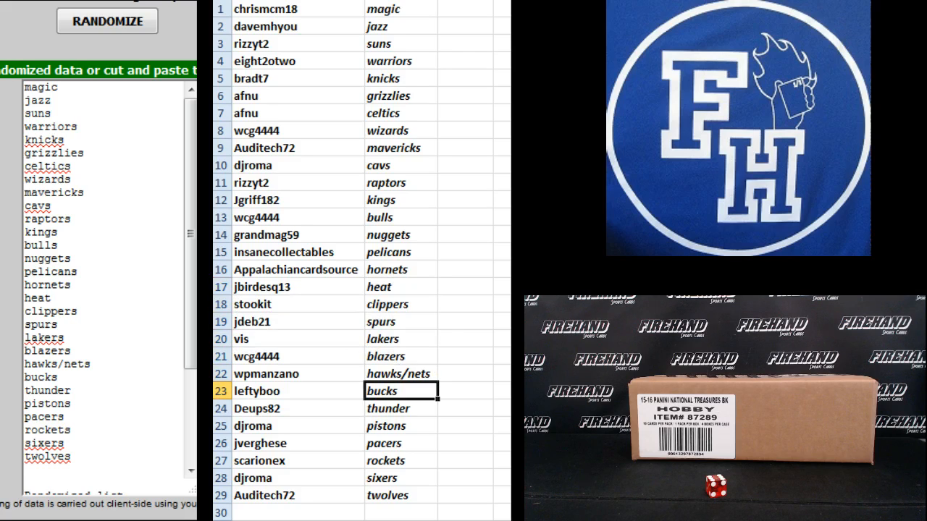
pyautogui.click(401, 408)
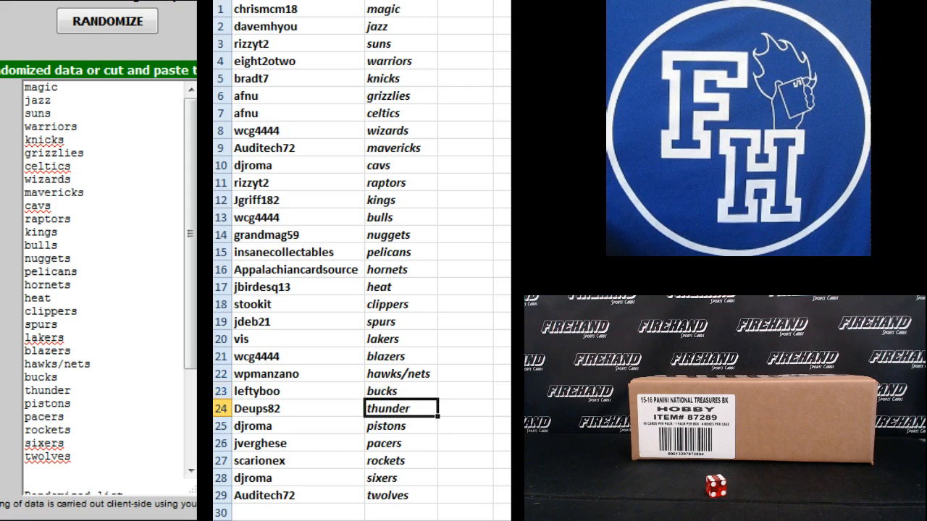
pyautogui.click(399, 443)
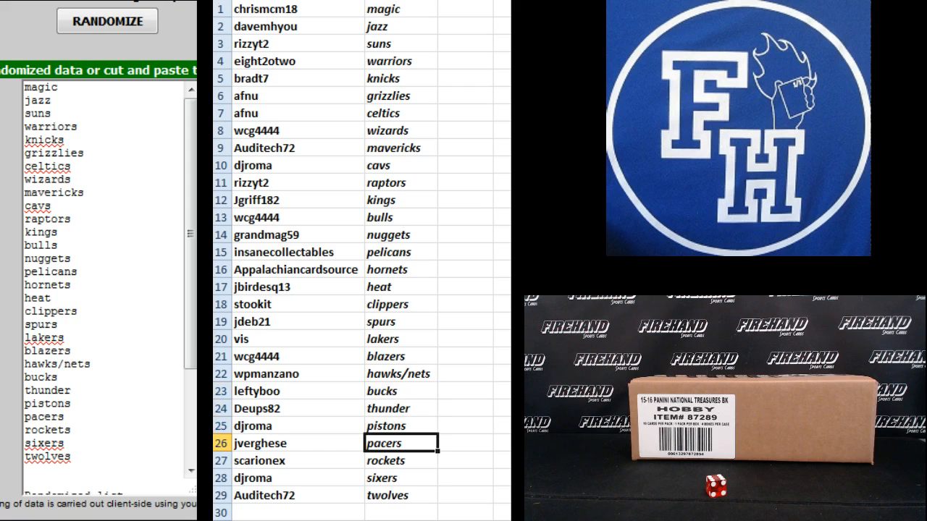
pyautogui.click(401, 460)
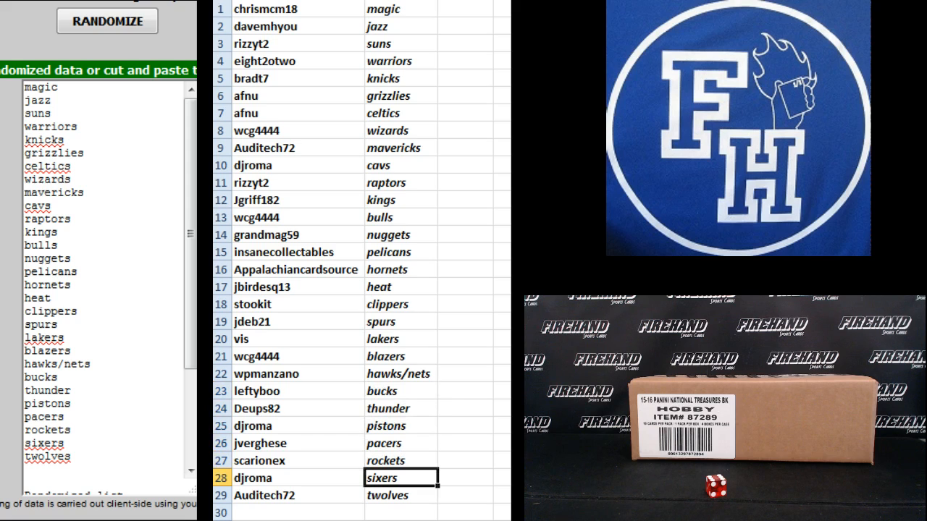
pyautogui.click(399, 495)
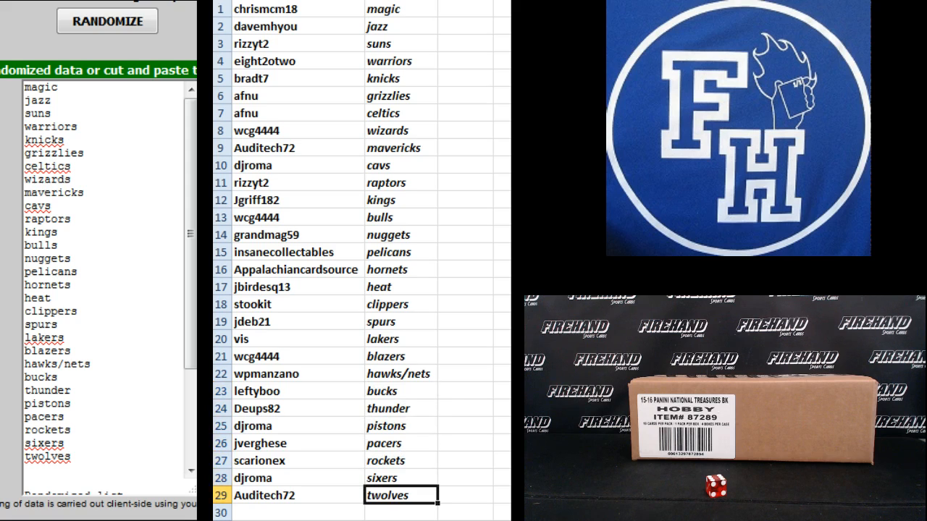